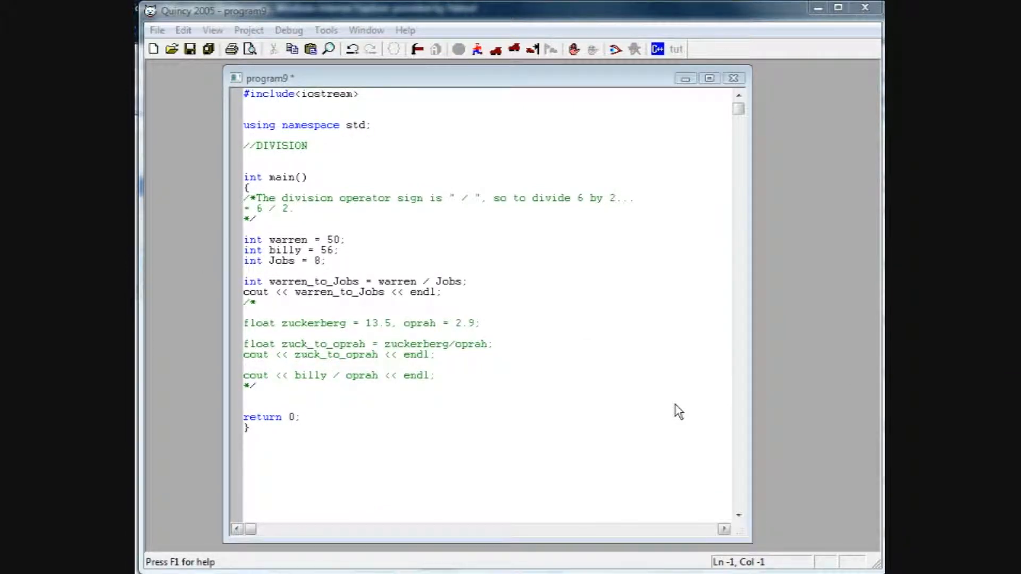
{"action": "mouse_move", "coordinate": [648, 376]}
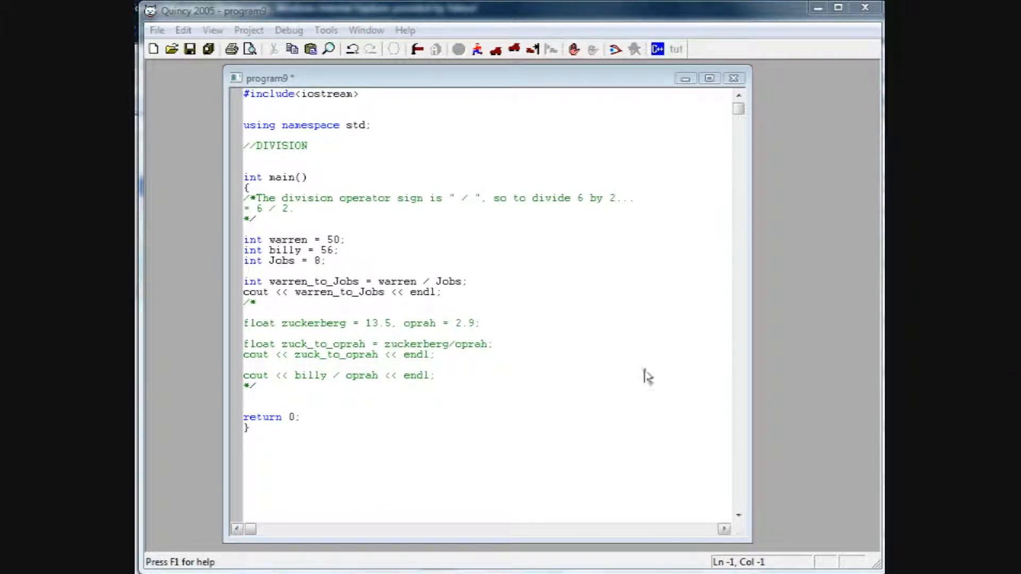
{"action": "mouse_move", "coordinate": [469, 206]}
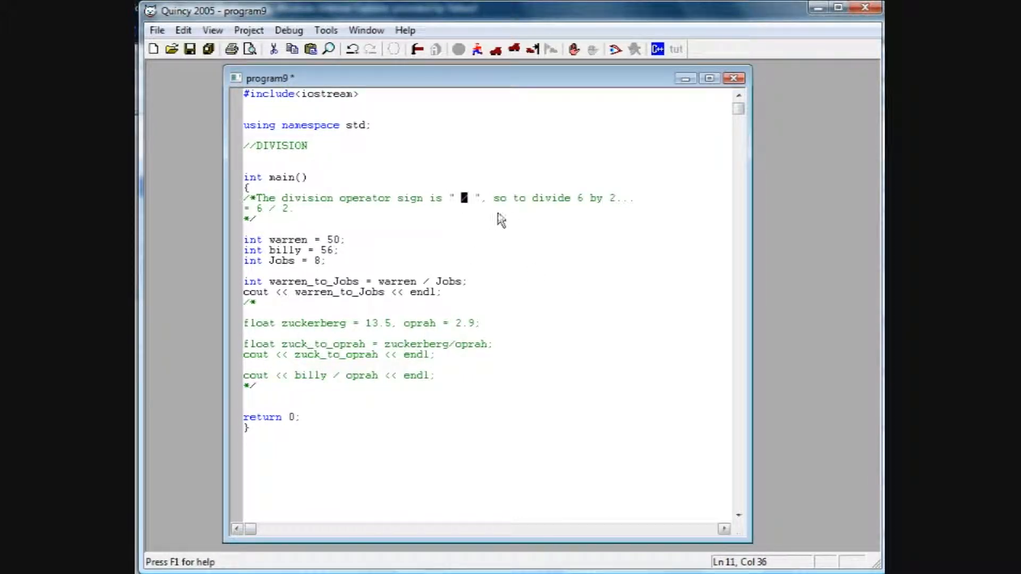
{"action": "mouse_move", "coordinate": [568, 214]}
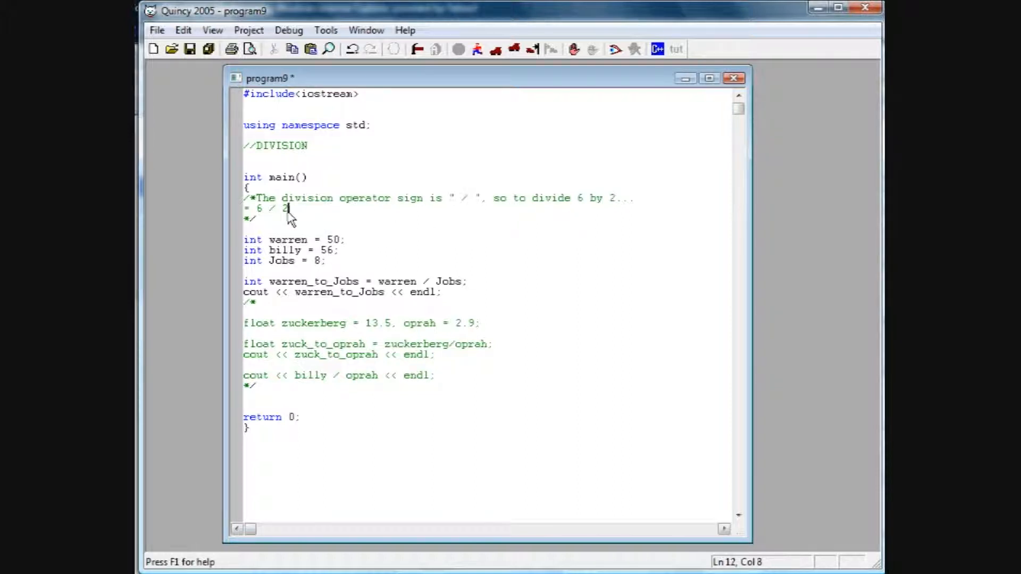
Run via Debug > Run, confirming Yes to build, so the console prints 6 for 50/8
{"action": "left_click_drag", "start_coordinate": [286, 207], "coordinate": [256, 207]}
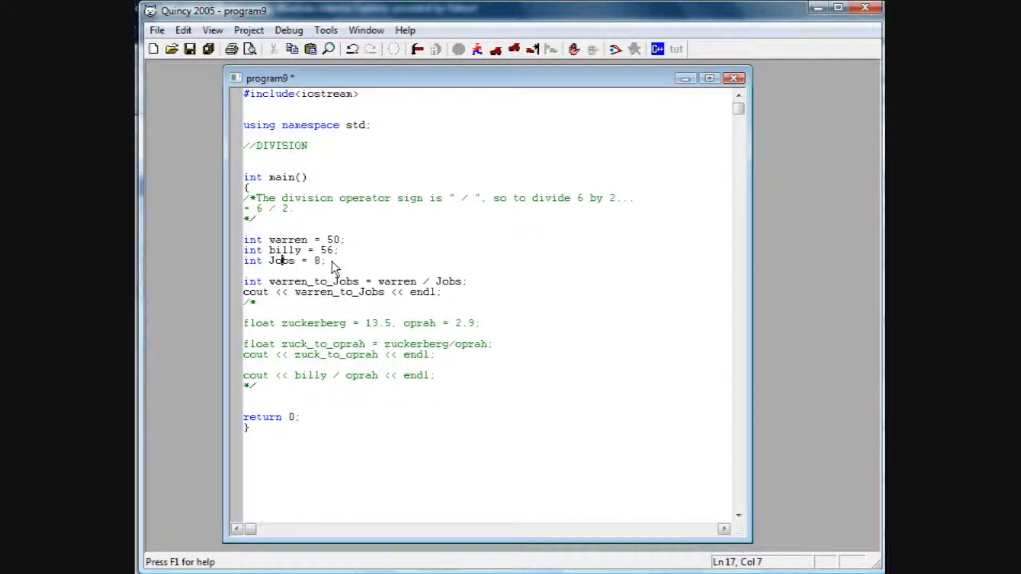
{"action": "mouse_move", "coordinate": [289, 293]}
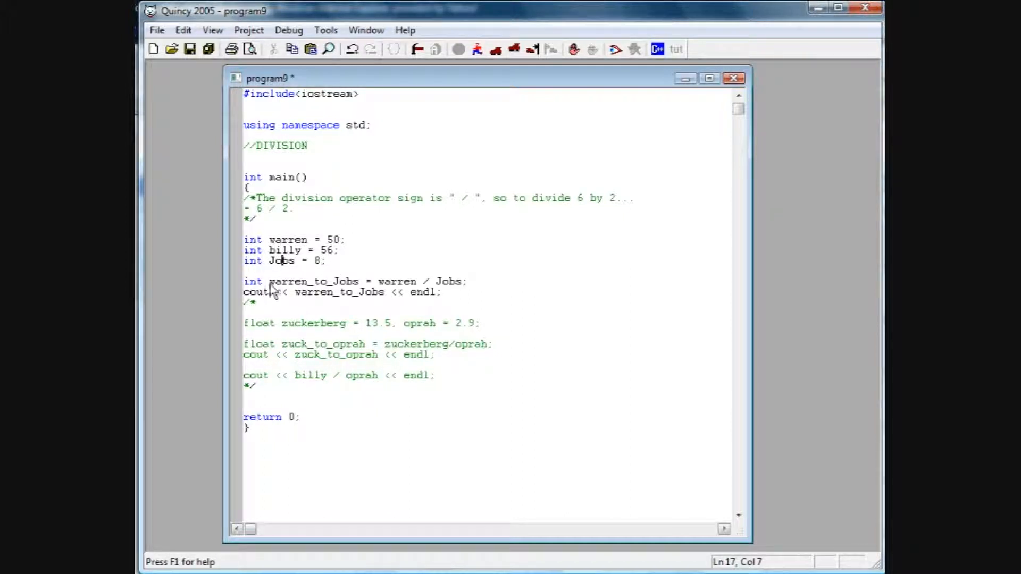
{"action": "mouse_move", "coordinate": [289, 292]}
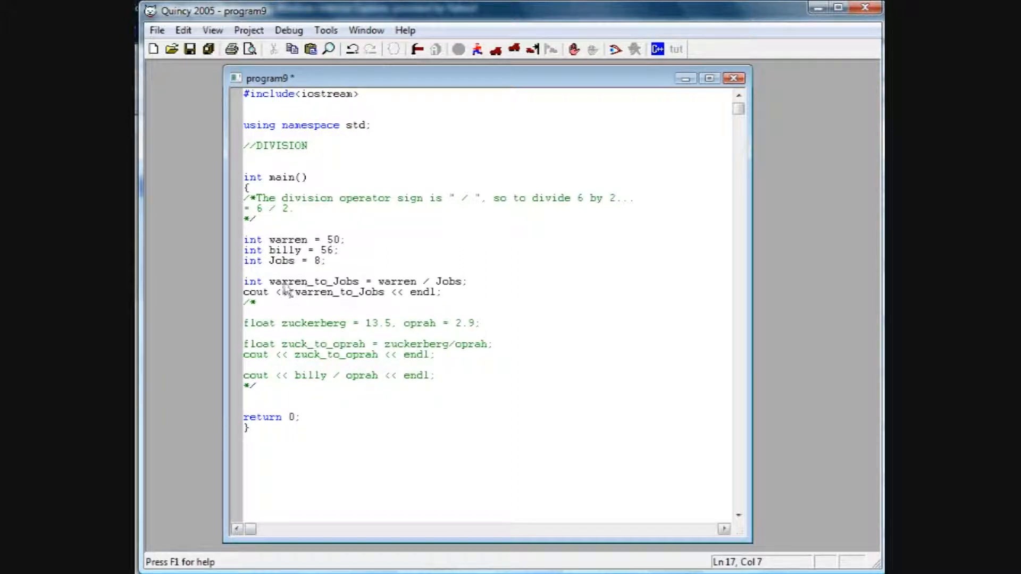
{"action": "mouse_move", "coordinate": [291, 291]}
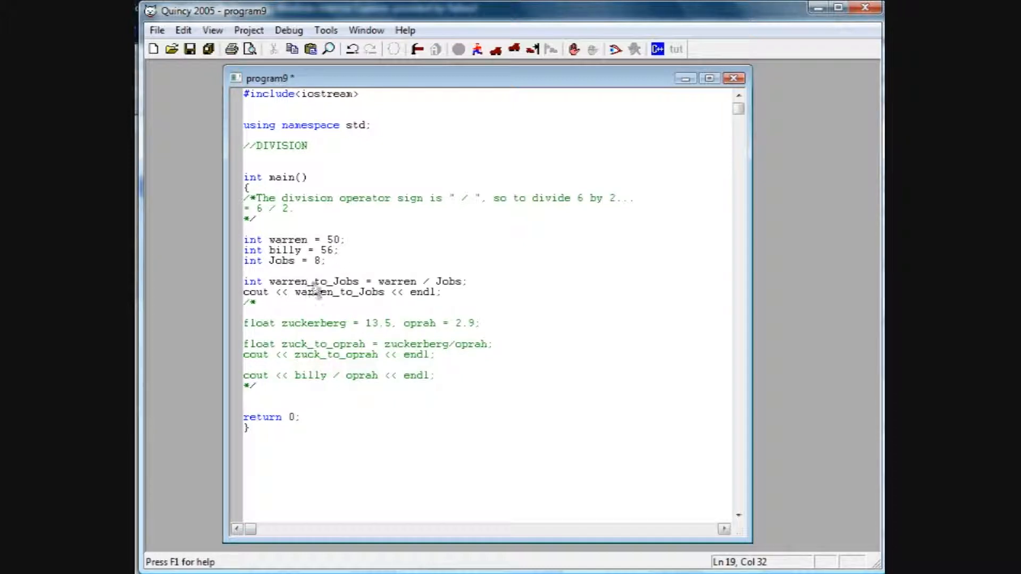
{"action": "mouse_move", "coordinate": [380, 304]}
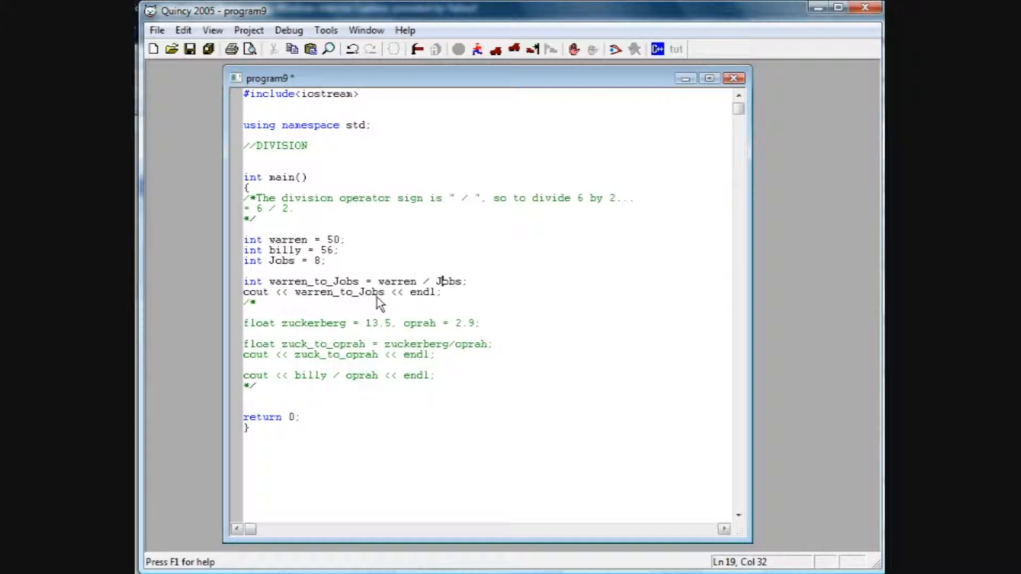
{"action": "left_click", "coordinate": [288, 30]}
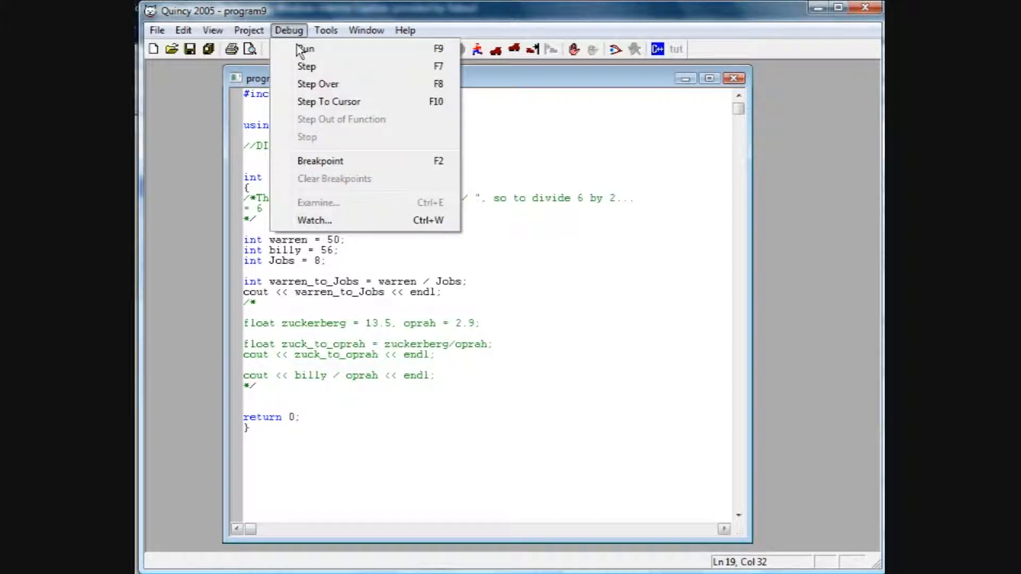
{"action": "left_click", "coordinate": [305, 49]}
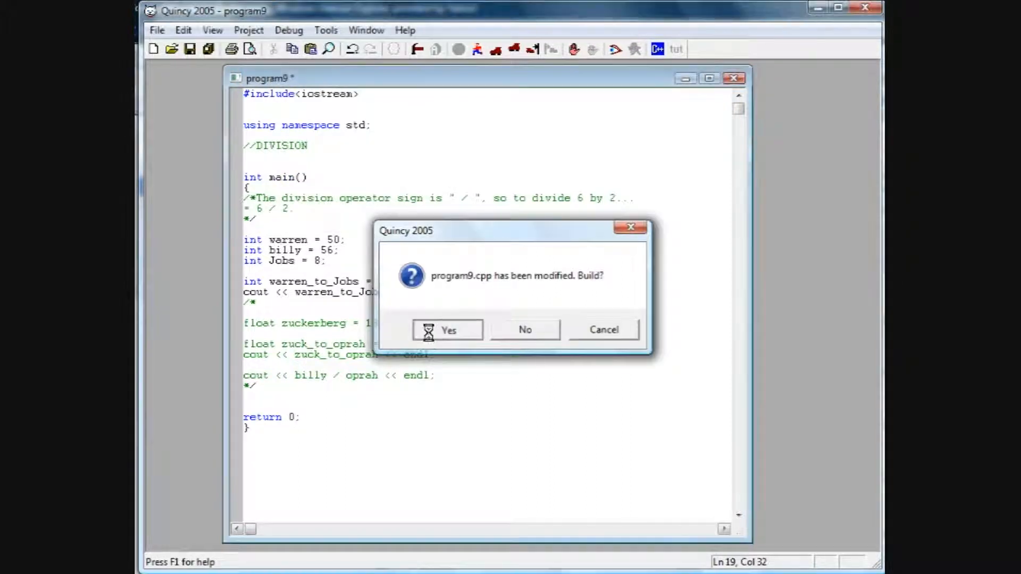
{"action": "left_click", "coordinate": [448, 330]}
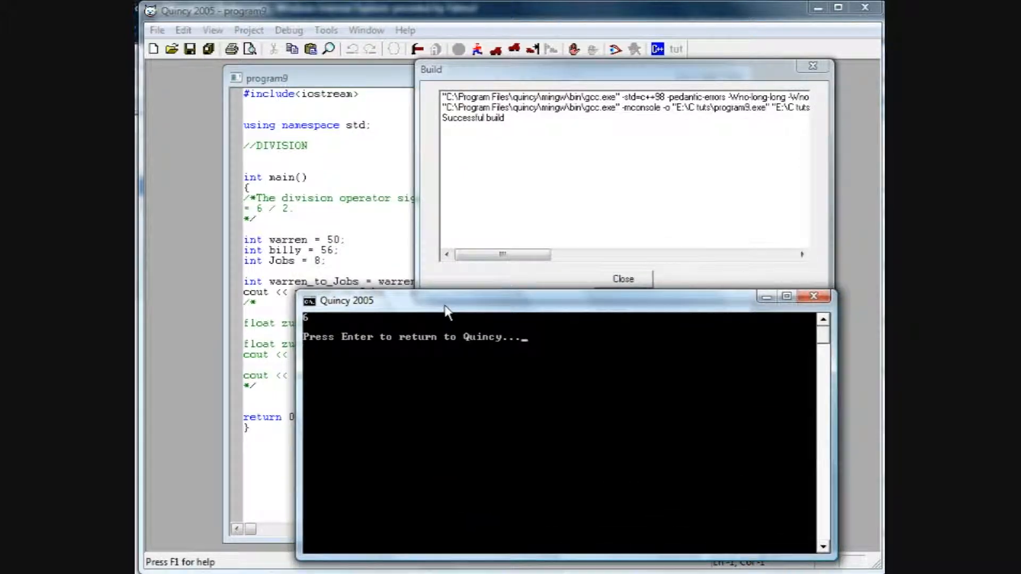
{"action": "left_click_drag", "start_coordinate": [446, 300], "coordinate": [436, 304]}
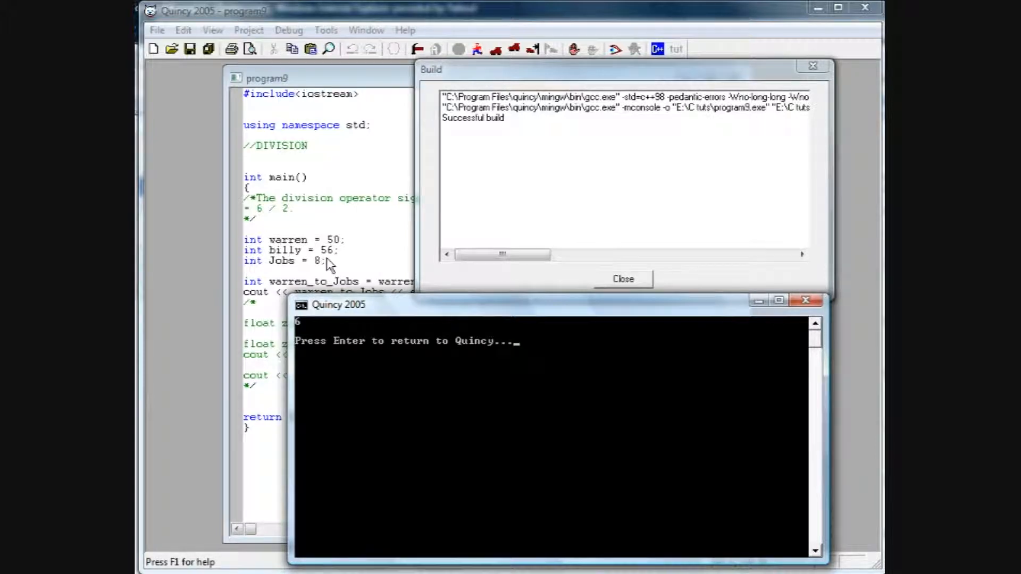
{"action": "mouse_move", "coordinate": [309, 286]}
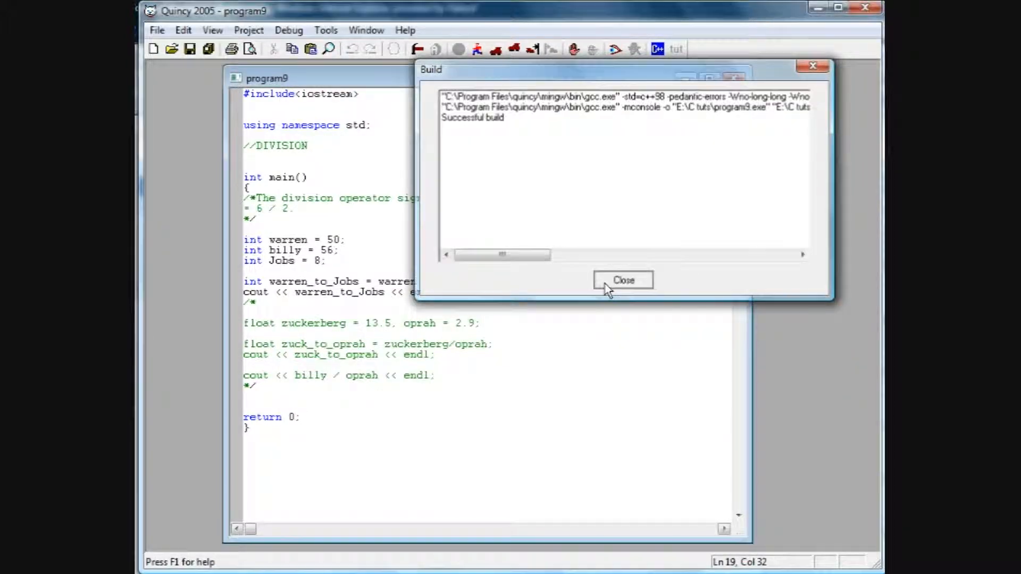
Move the /* comment marker so the float zuck_to_oprah division is active and billy/oprah stays commented
{"action": "left_click", "coordinate": [622, 280]}
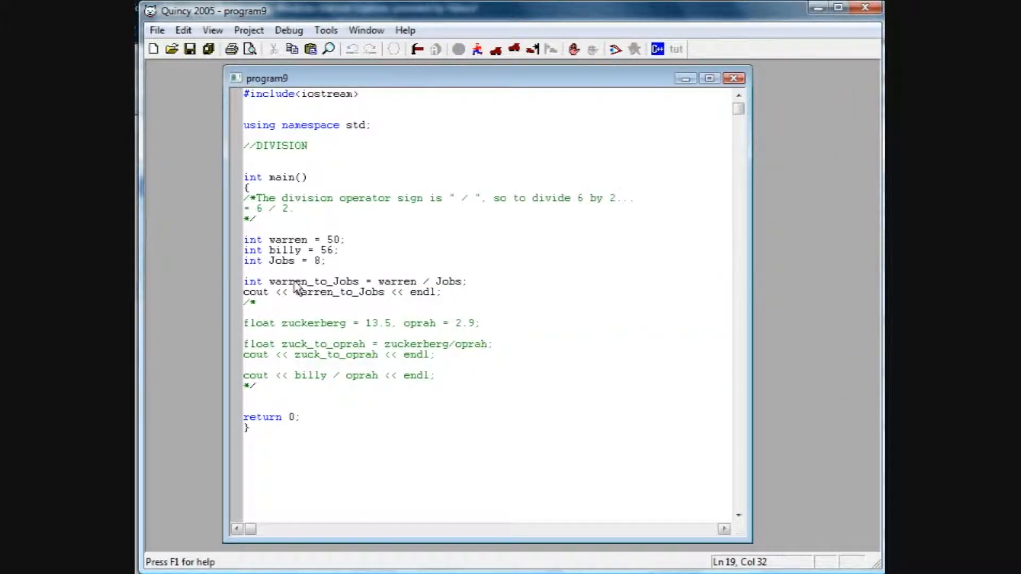
{"action": "double_click", "coordinate": [326, 281]}
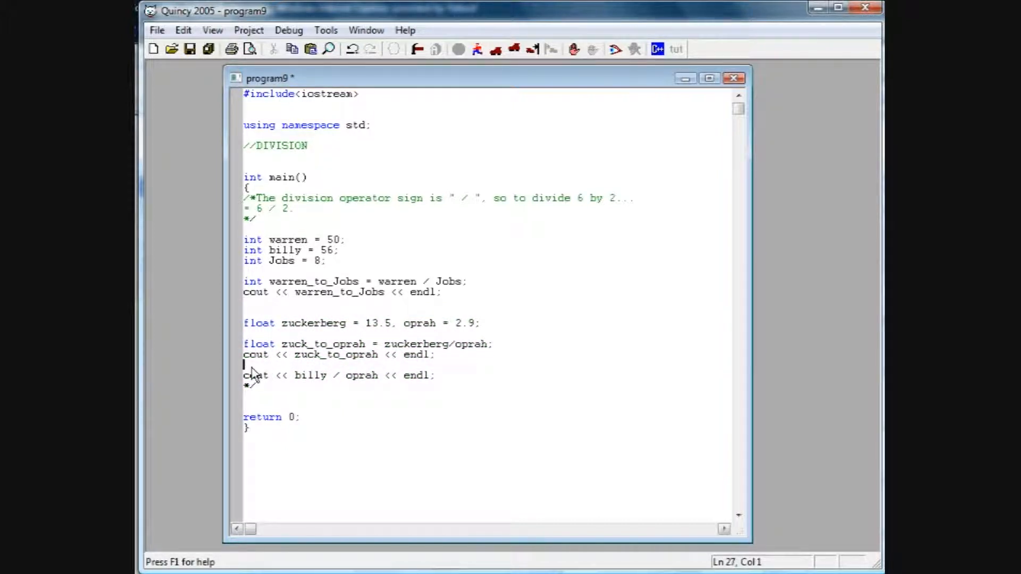
{"action": "type", "text": "/*"}
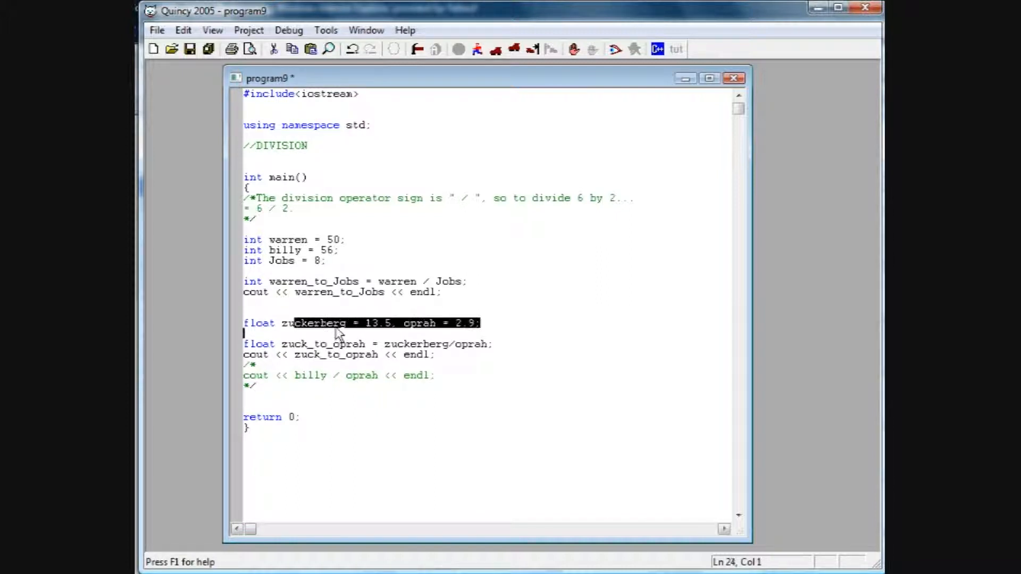
{"action": "double_click", "coordinate": [314, 323]}
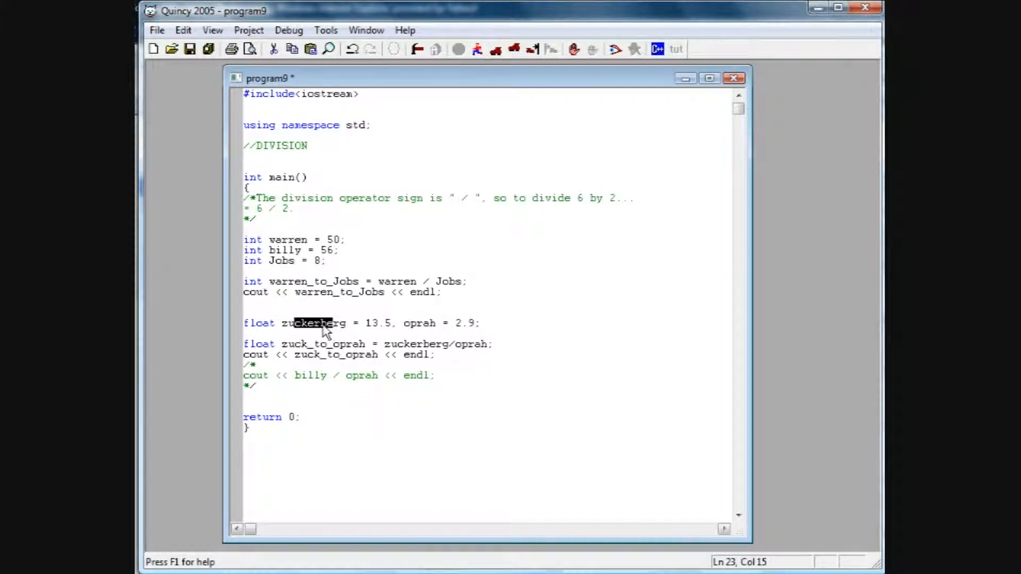
{"action": "mouse_move", "coordinate": [416, 335]}
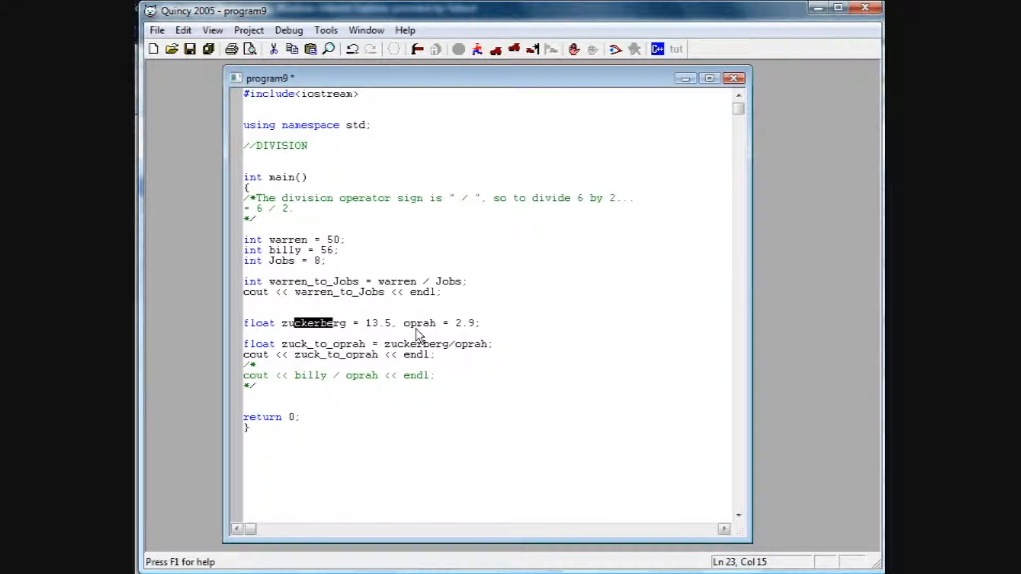
{"action": "mouse_move", "coordinate": [320, 355]}
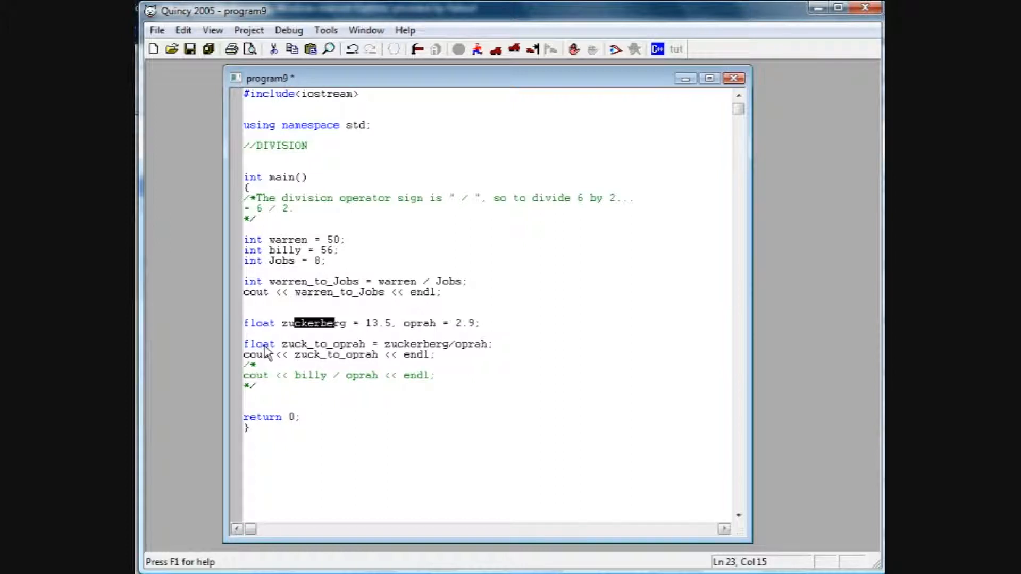
{"action": "mouse_move", "coordinate": [303, 352]}
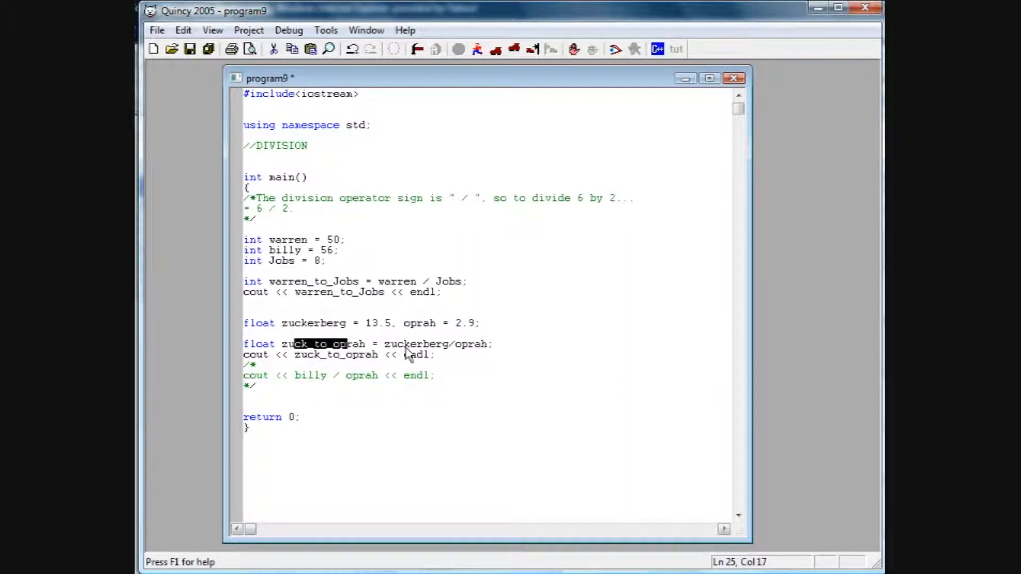
{"action": "mouse_move", "coordinate": [463, 355]}
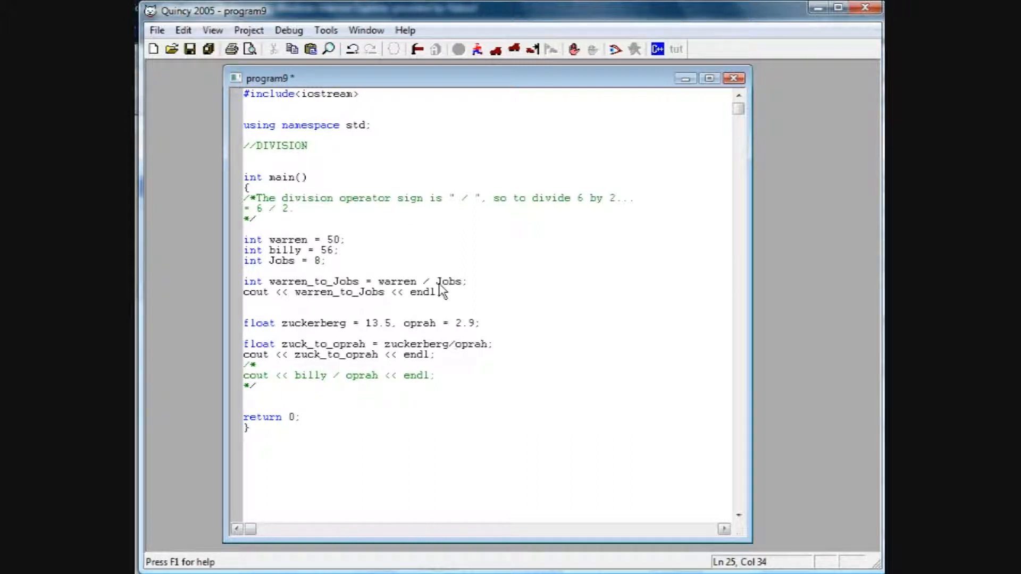
{"action": "mouse_move", "coordinate": [459, 361]}
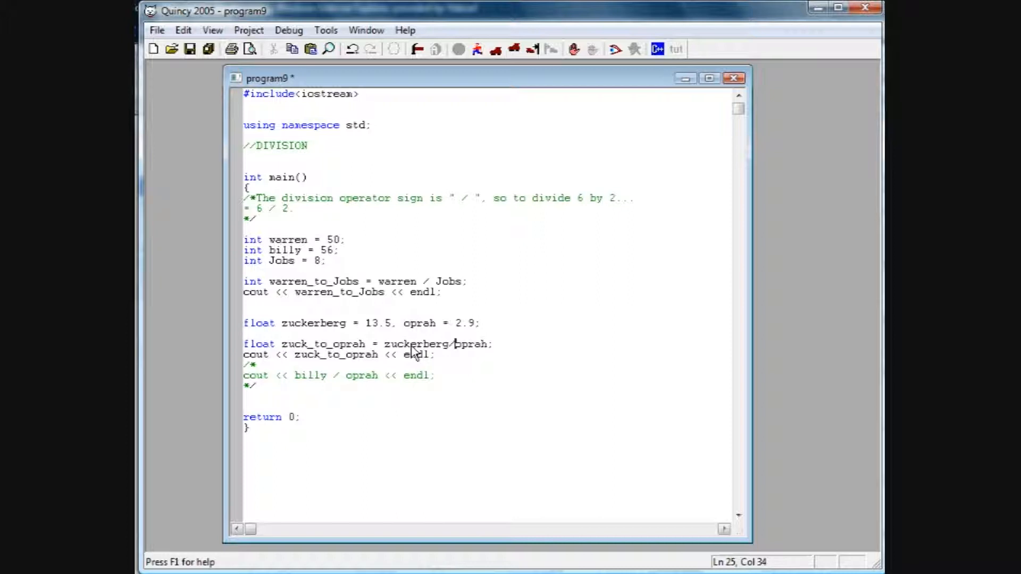
{"action": "mouse_move", "coordinate": [401, 331]}
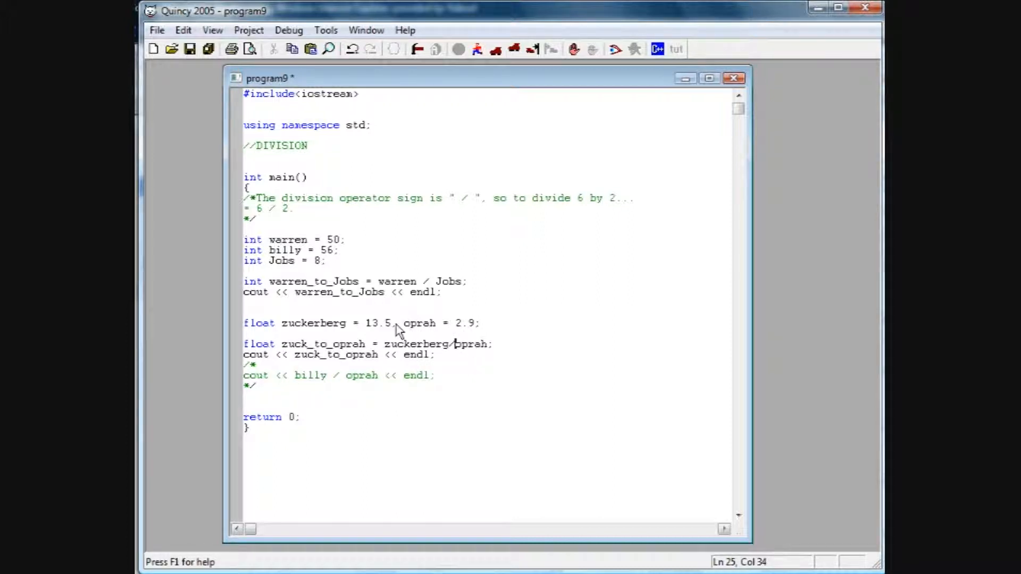
{"action": "mouse_move", "coordinate": [470, 332]}
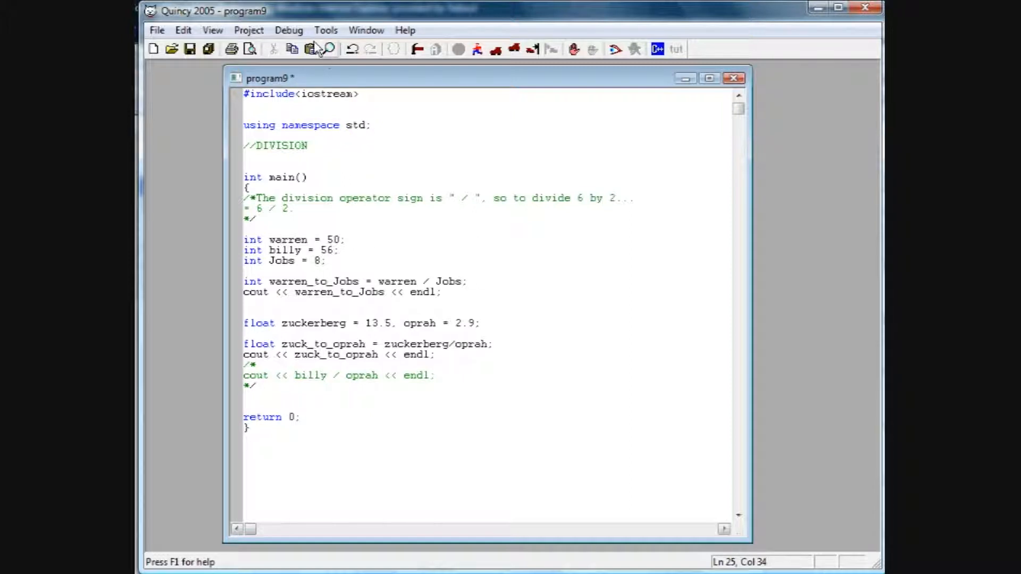
Run with a fresh build so the console prints 6 and 4.65517, then close the Build window
{"action": "left_click", "coordinate": [312, 49]}
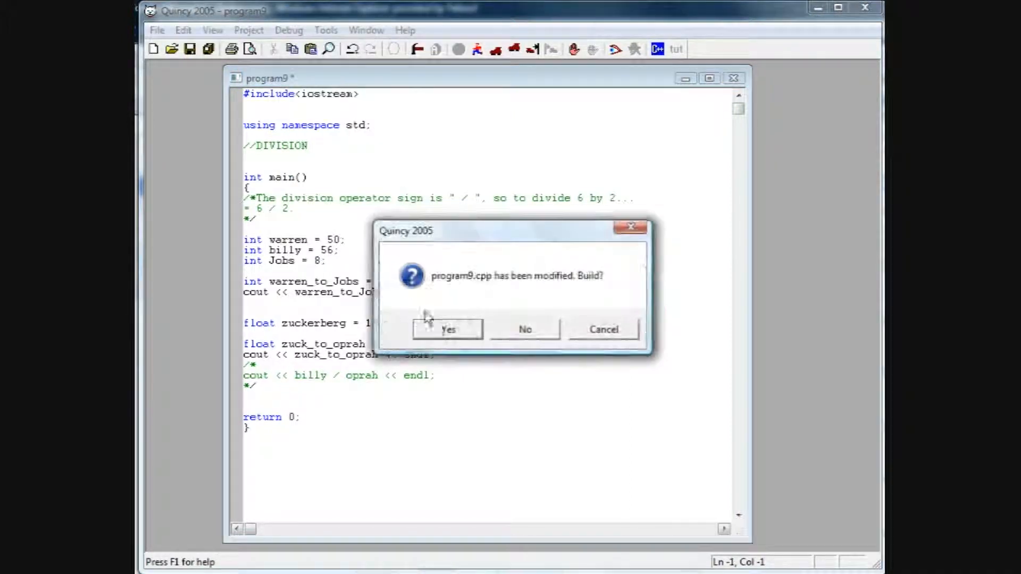
{"action": "left_click", "coordinate": [447, 329]}
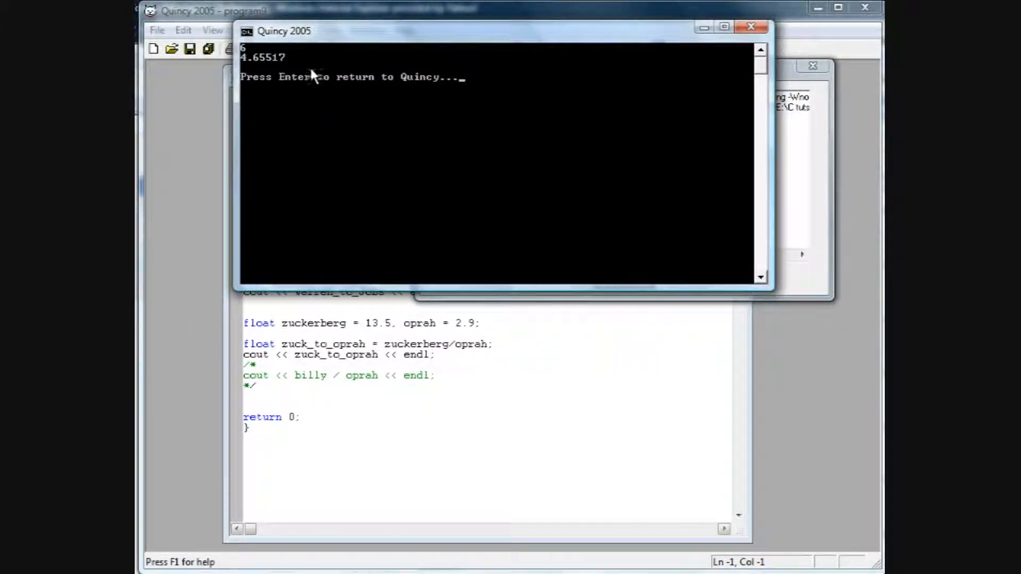
{"action": "mouse_move", "coordinate": [279, 68]}
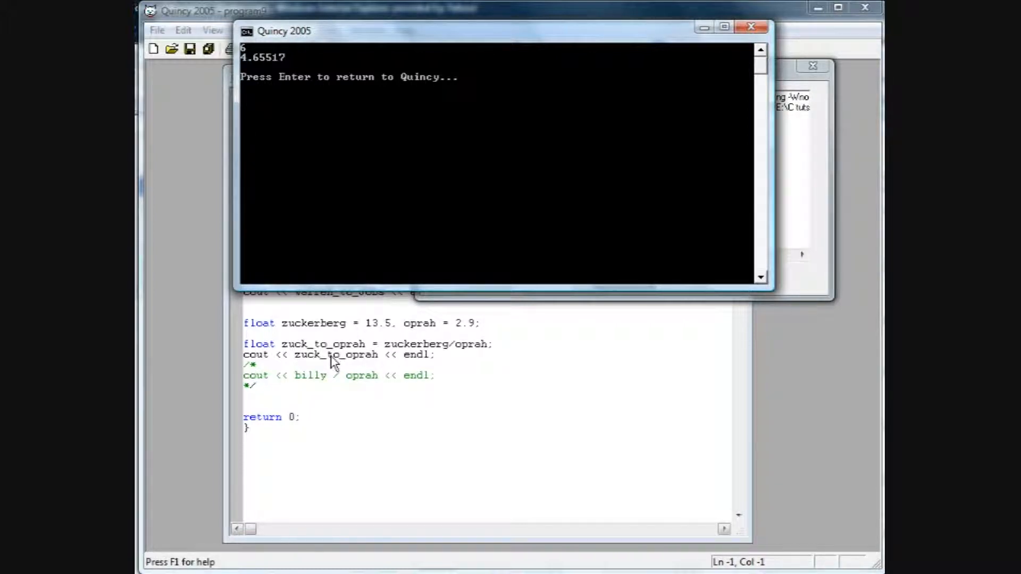
{"action": "mouse_move", "coordinate": [274, 370]}
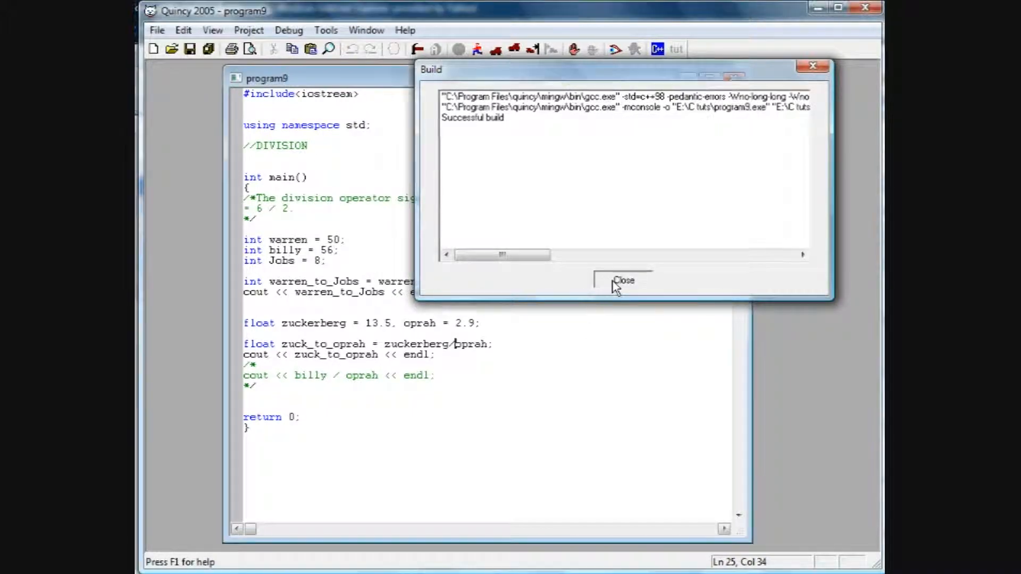
{"action": "left_click", "coordinate": [622, 279]}
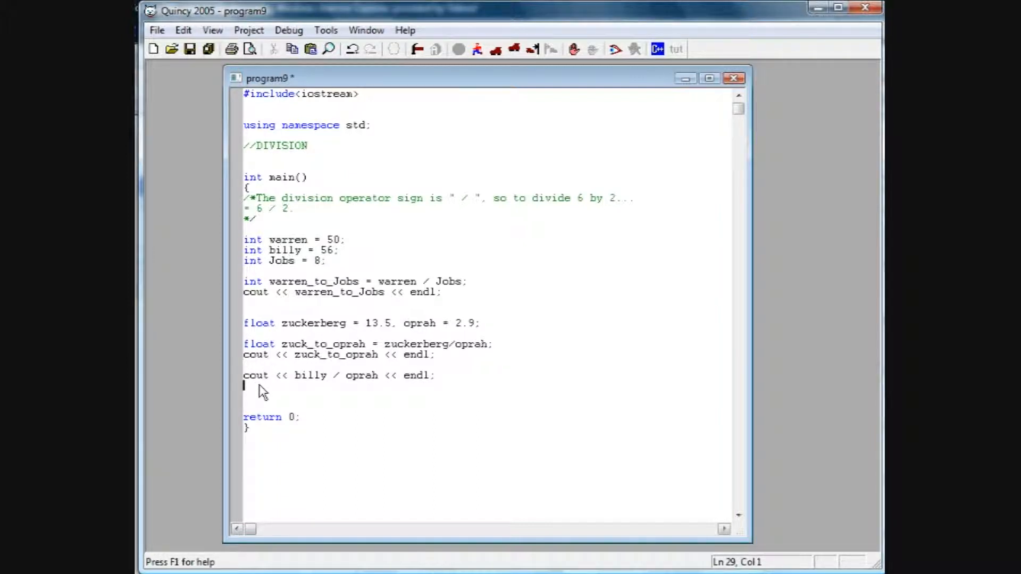
{"action": "mouse_move", "coordinate": [315, 384]}
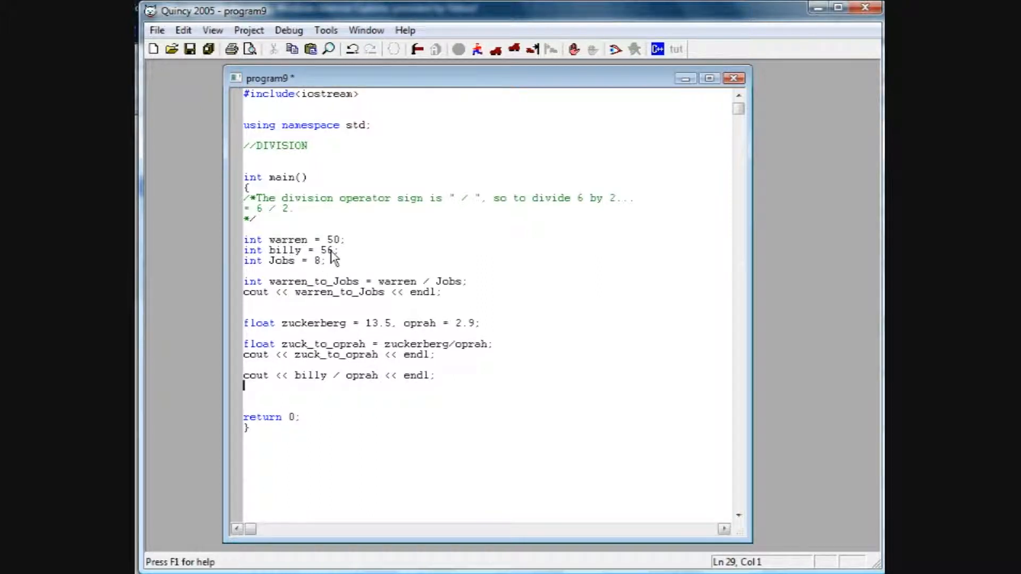
{"action": "mouse_move", "coordinate": [410, 338]}
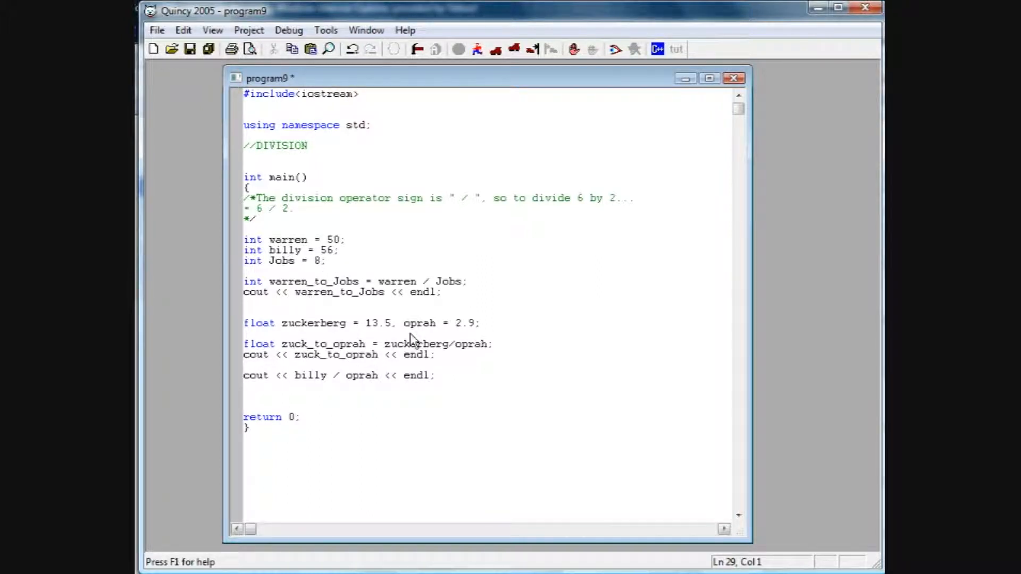
{"action": "mouse_move", "coordinate": [368, 387]}
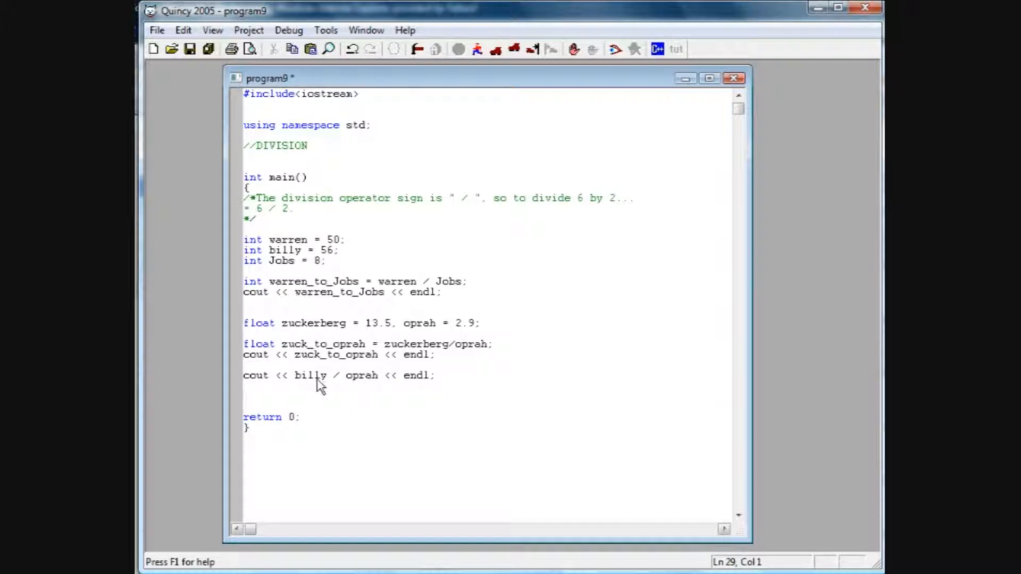
{"action": "mouse_move", "coordinate": [343, 384]}
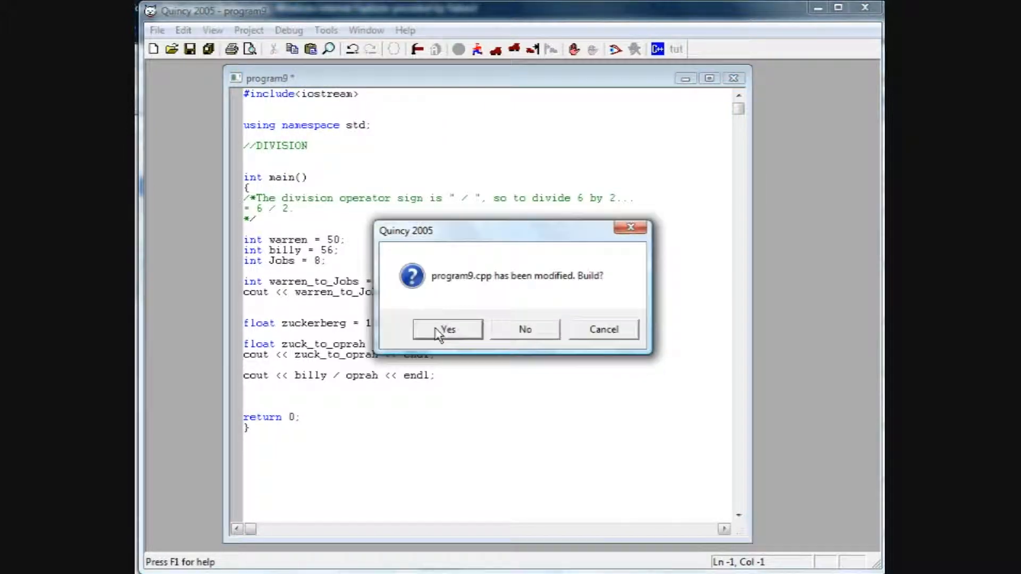
Rebuild and run so the console prints 6, 4.65517 and 19.3103, then close the Build window
{"action": "left_click", "coordinate": [446, 330]}
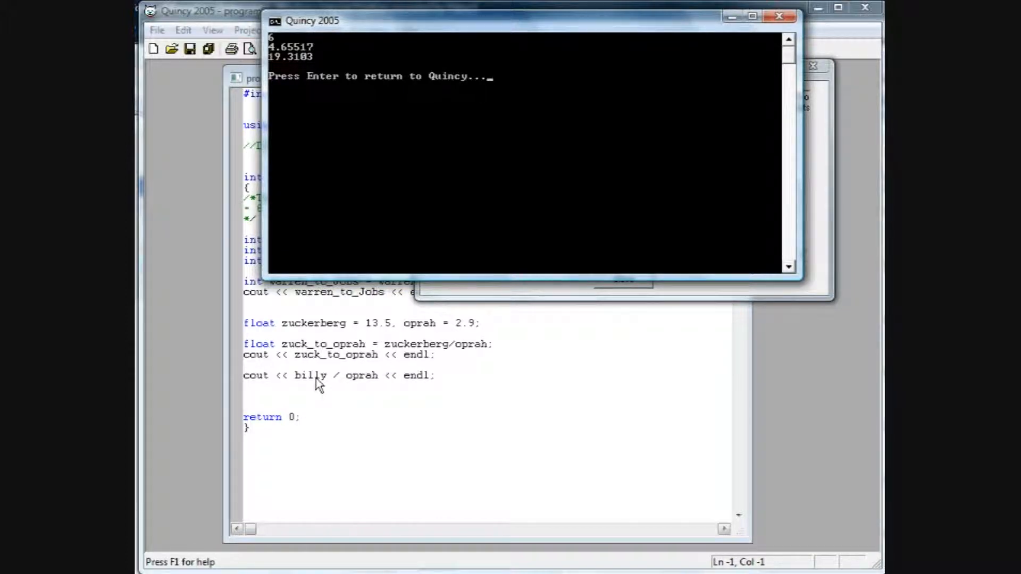
{"action": "mouse_move", "coordinate": [335, 384]}
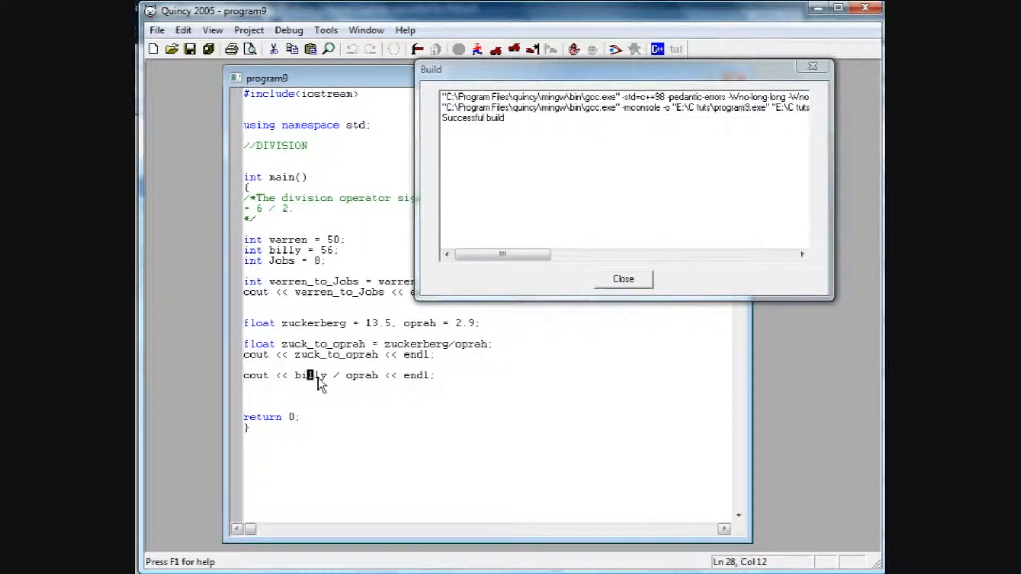
{"action": "double_click", "coordinate": [361, 375]}
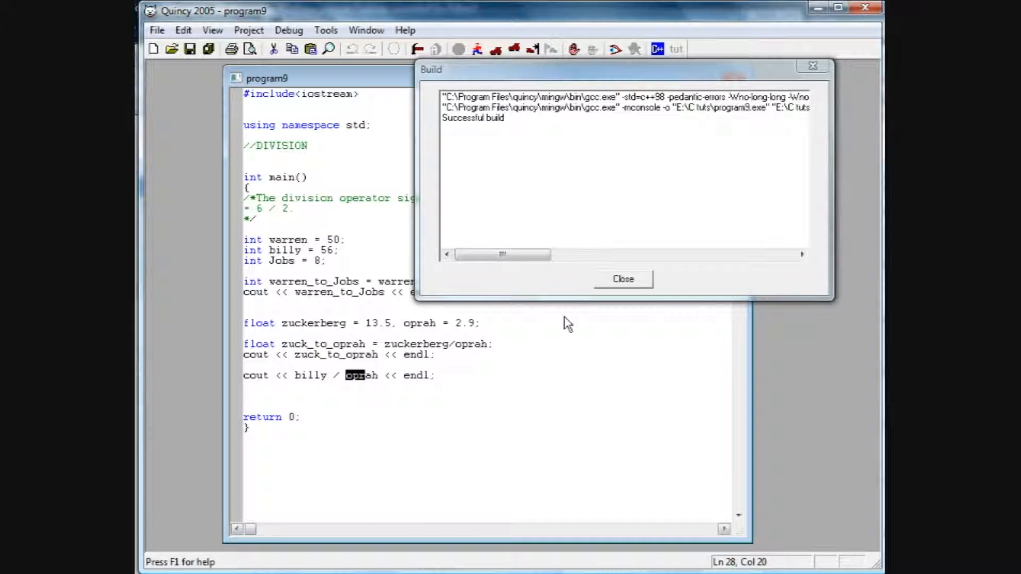
{"action": "left_click", "coordinate": [622, 279]}
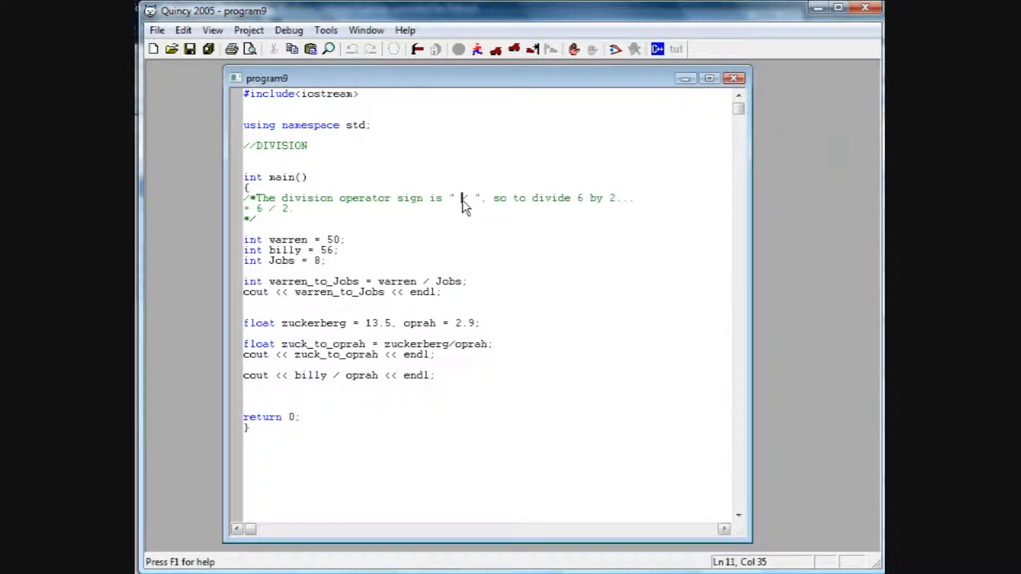
{"action": "type", "text": "/"}
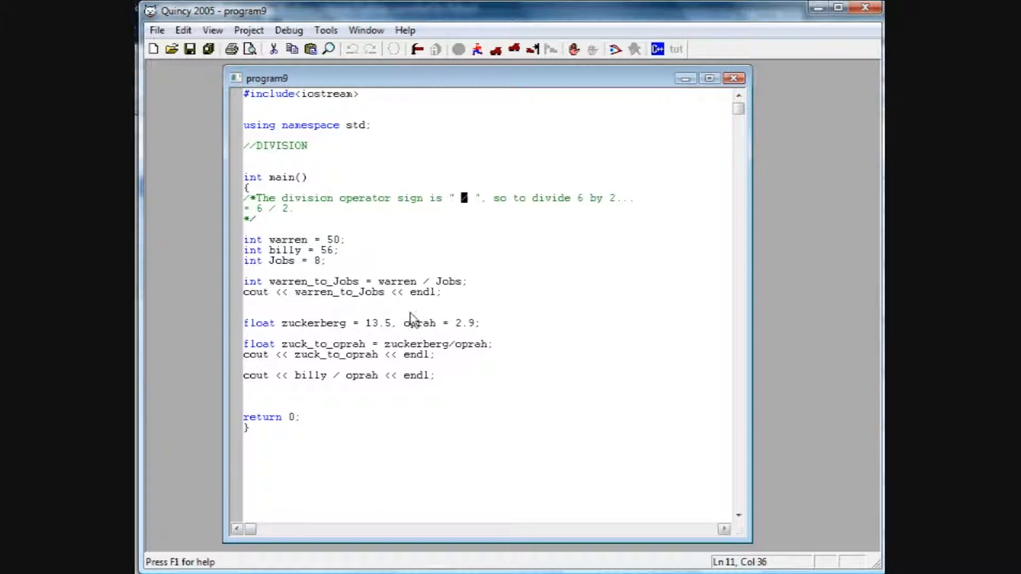